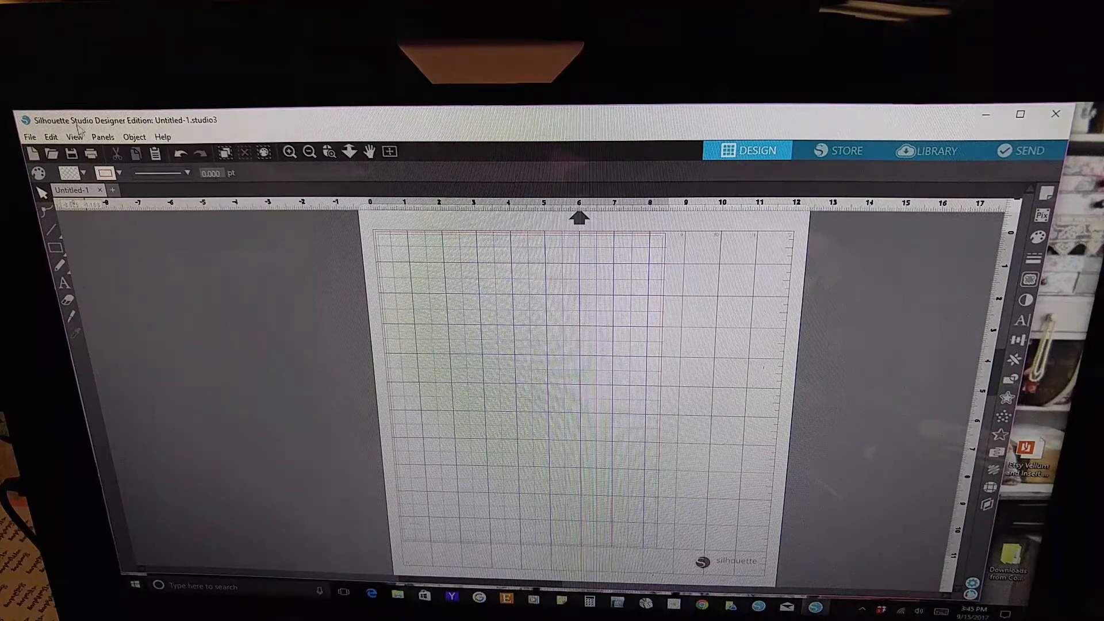
mouse_move(109, 130)
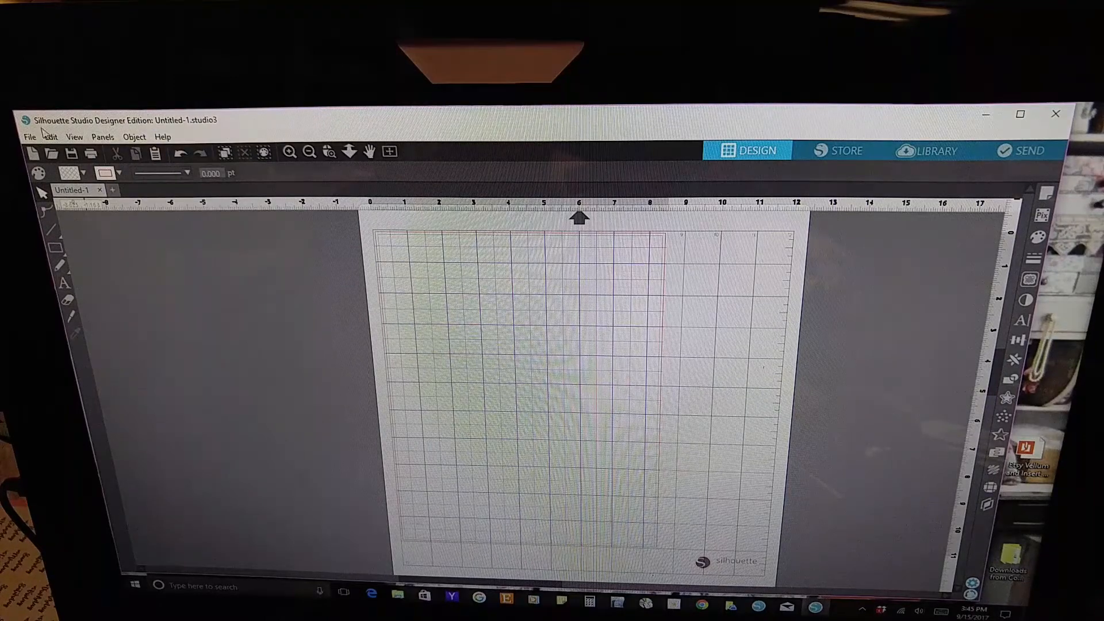
mouse_move(219, 359)
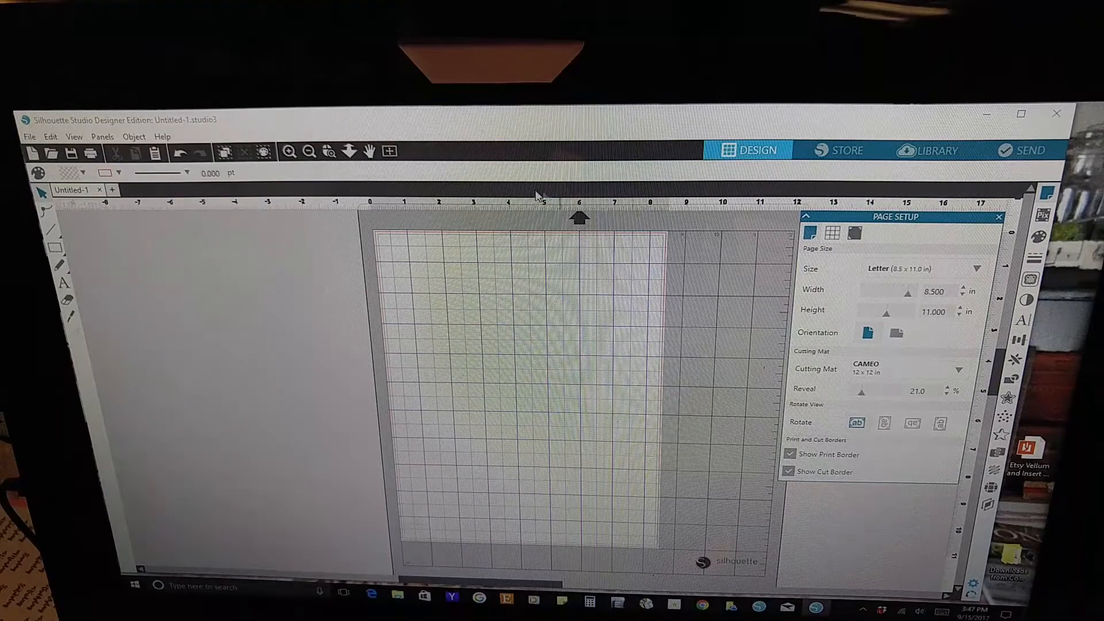
mouse_move(255, 325)
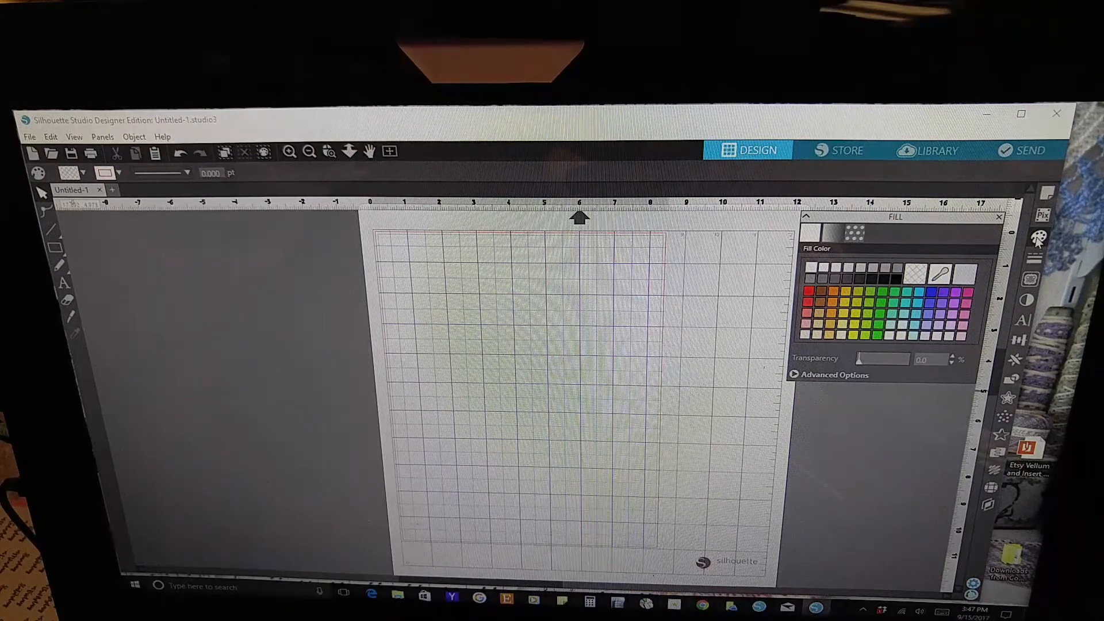
mouse_move(1039, 237)
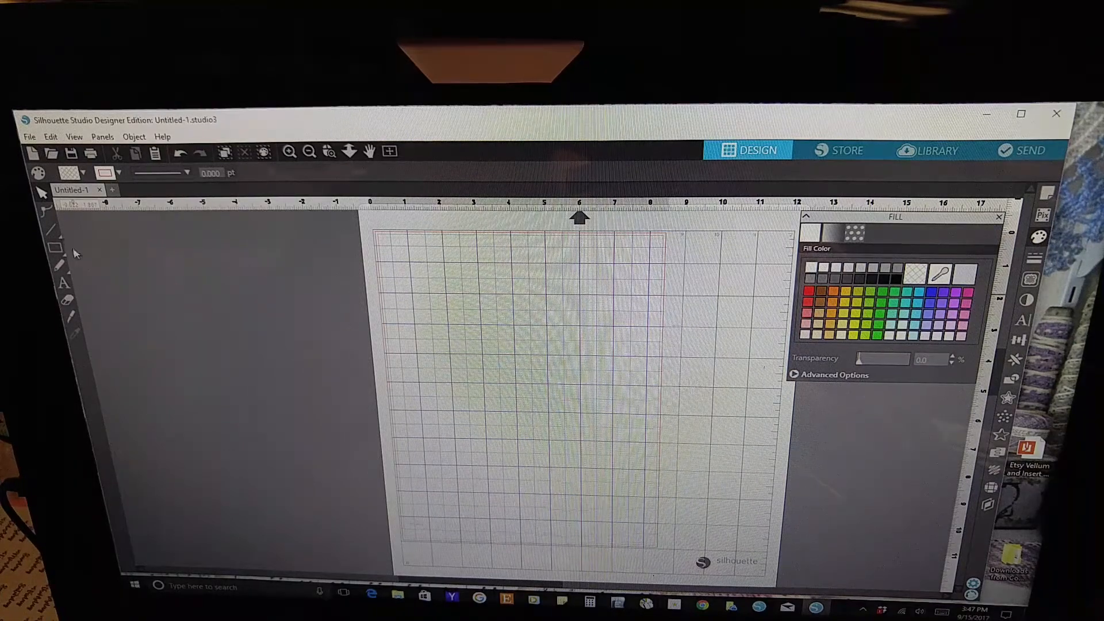
Drag out a first rectangle near the top middle of the letter-size page
drag(472, 272, 608, 373)
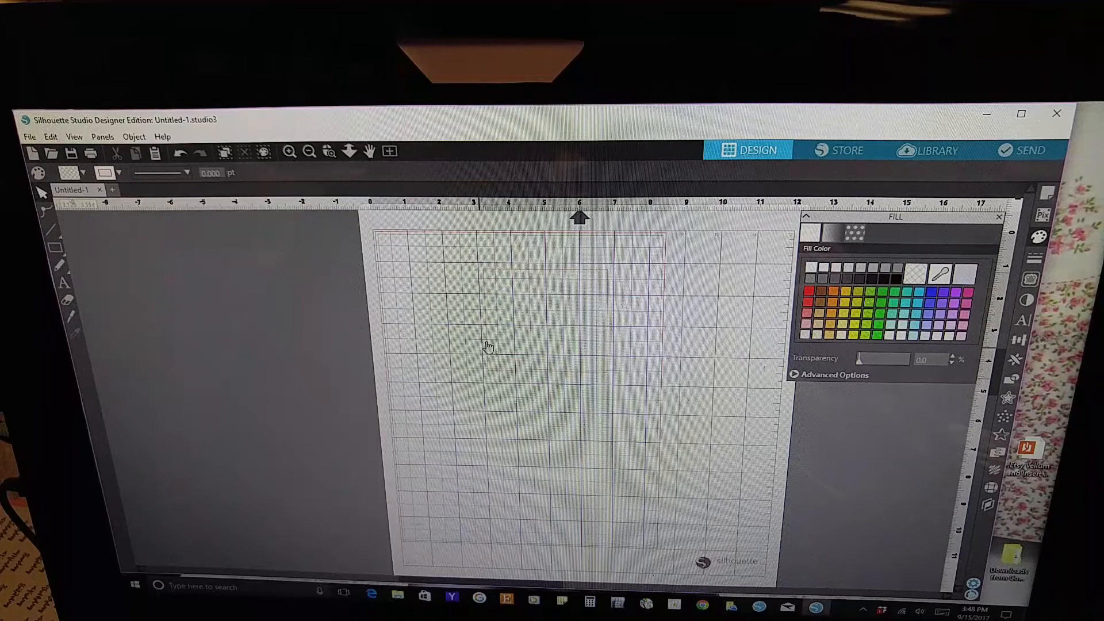
Draw a rectangle near the top middle of the mat, fill it purple and select it
drag(478, 265, 611, 378)
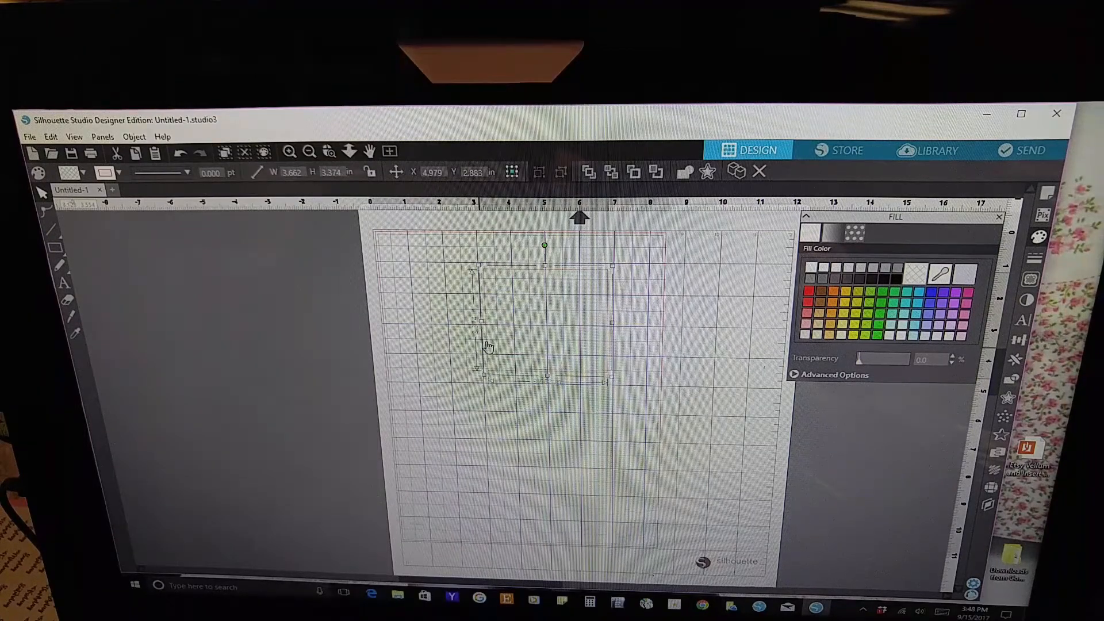
click(945, 302)
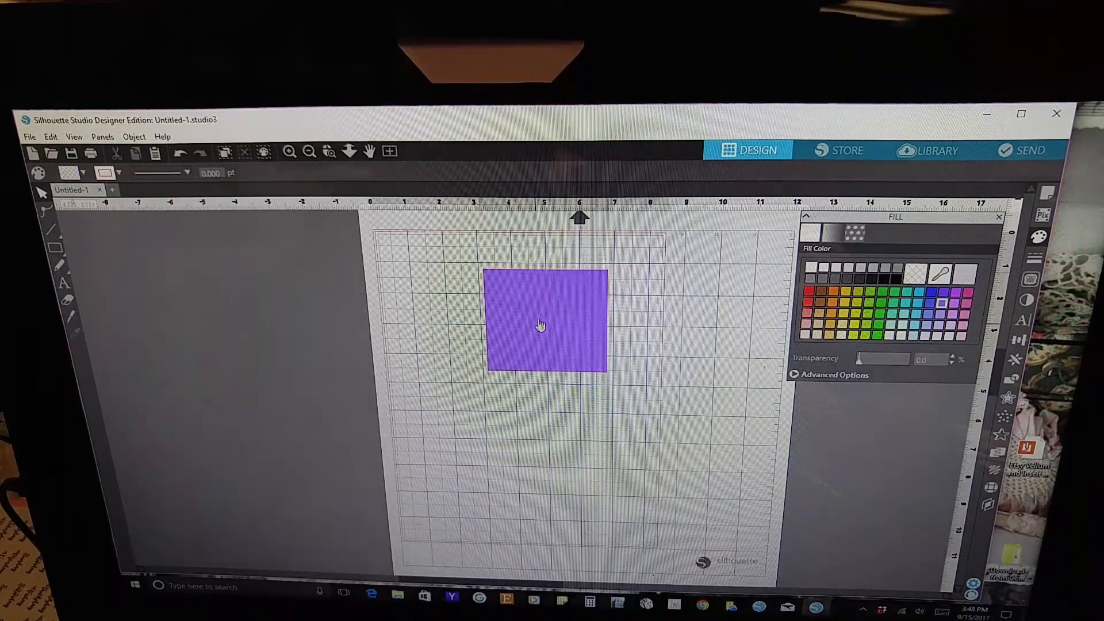
click(546, 324)
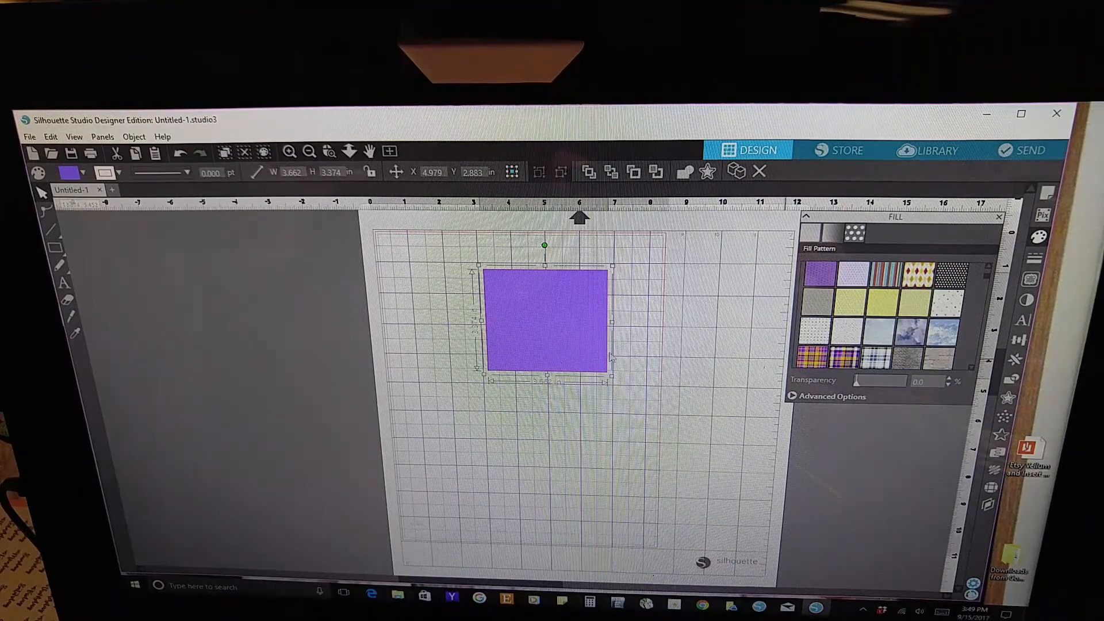
mouse_move(520, 303)
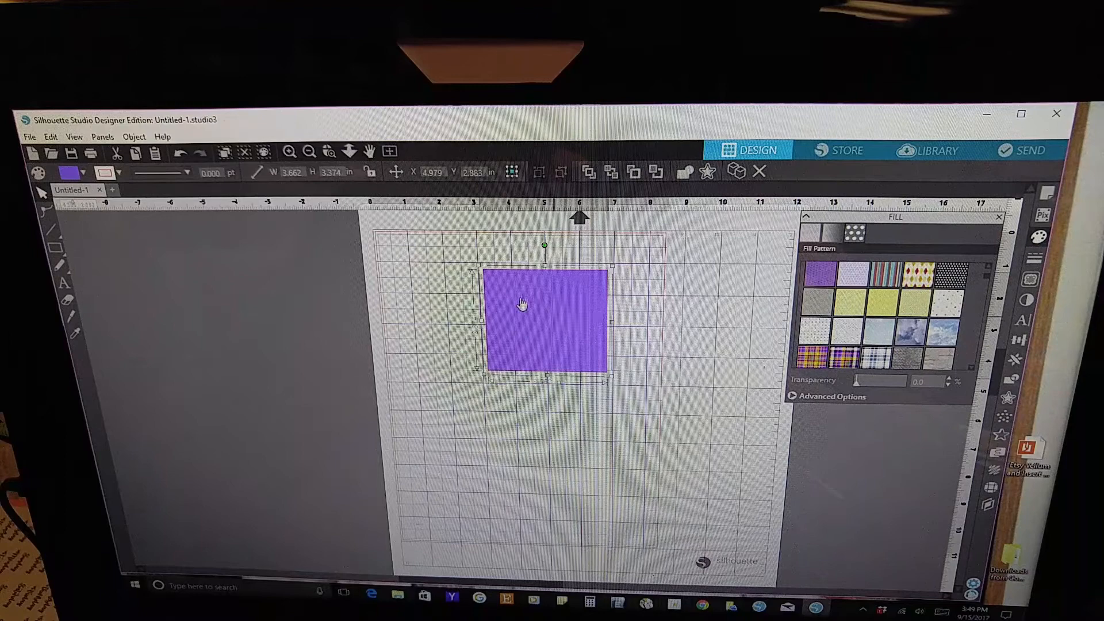
Swap the rectangle's solid purple for a photo pattern swatch from the Fill Pattern panel
click(812, 356)
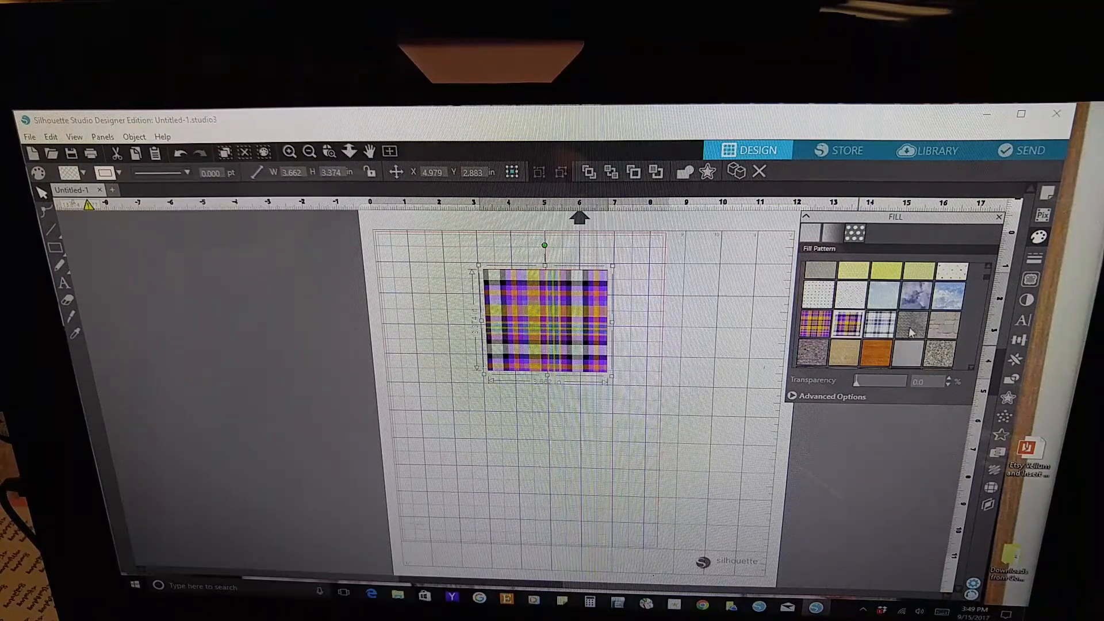
click(921, 328)
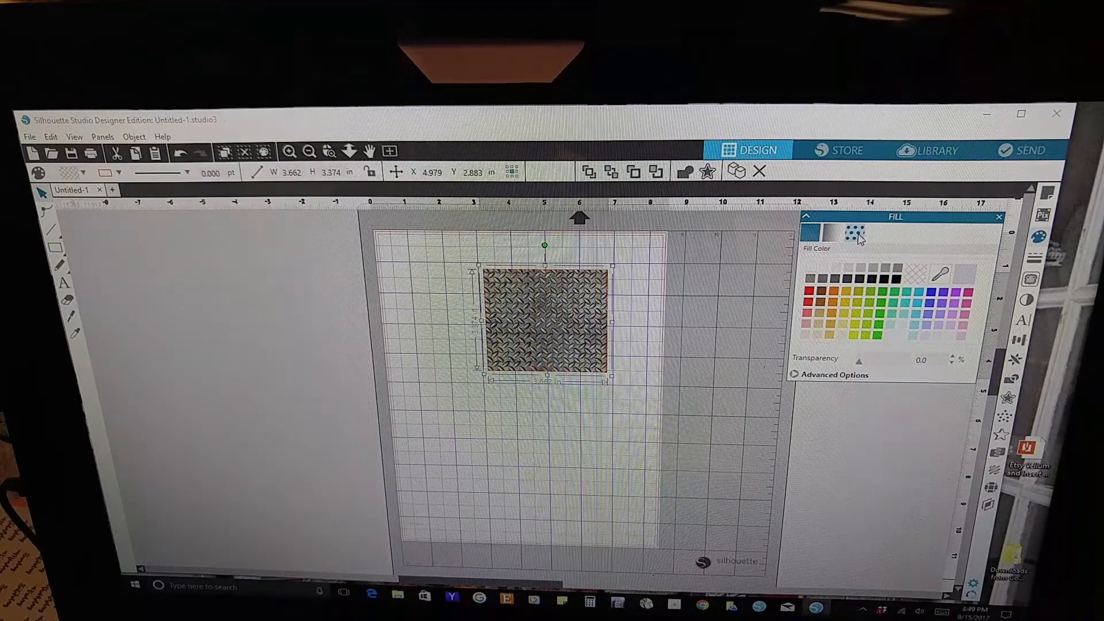
Show the photo pattern fills and apply the diamond-plate then the plaid swatch to the rectangle
click(854, 233)
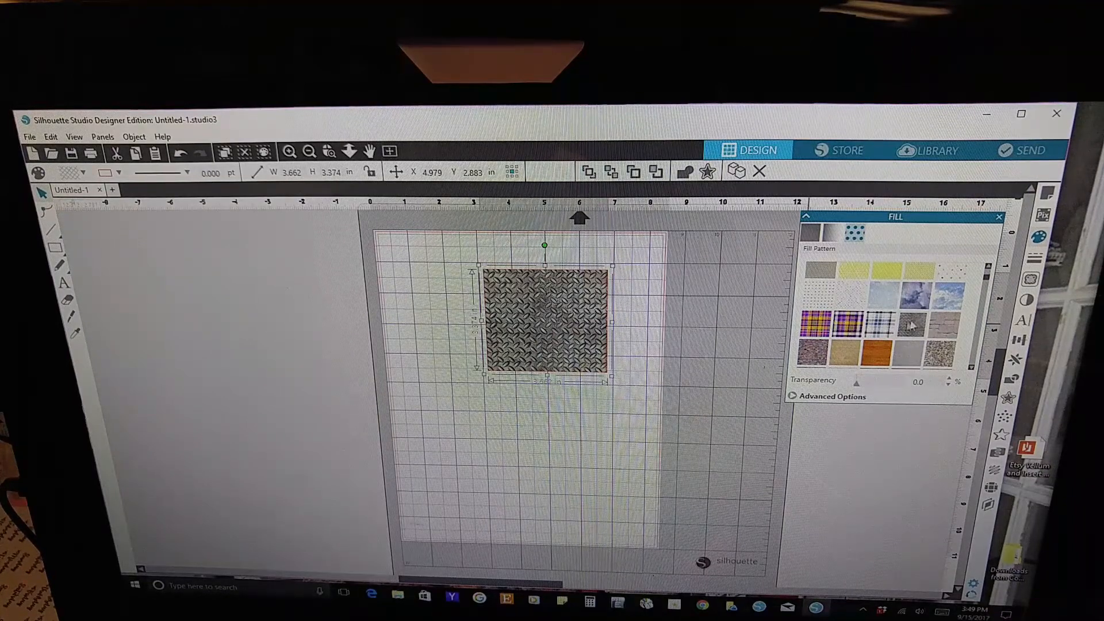
mouse_move(918, 326)
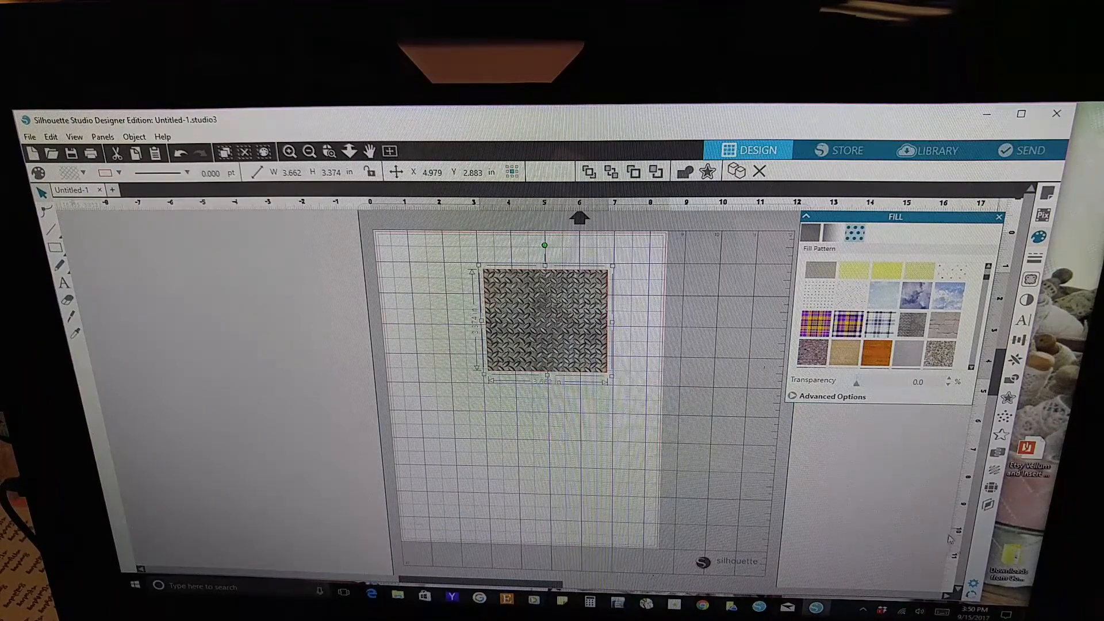
click(813, 324)
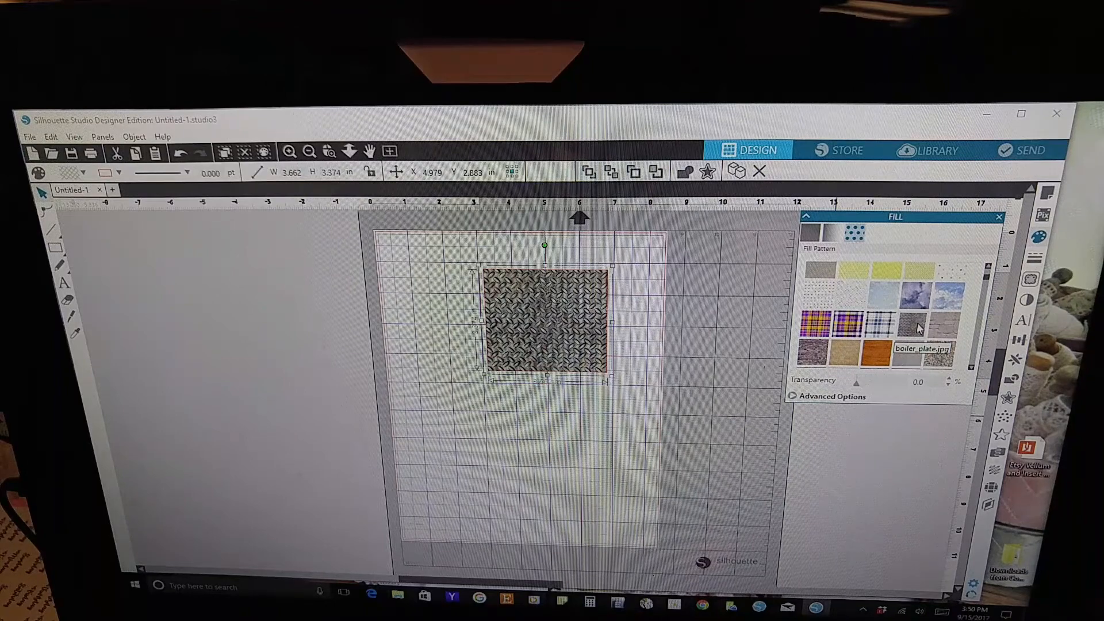
click(838, 322)
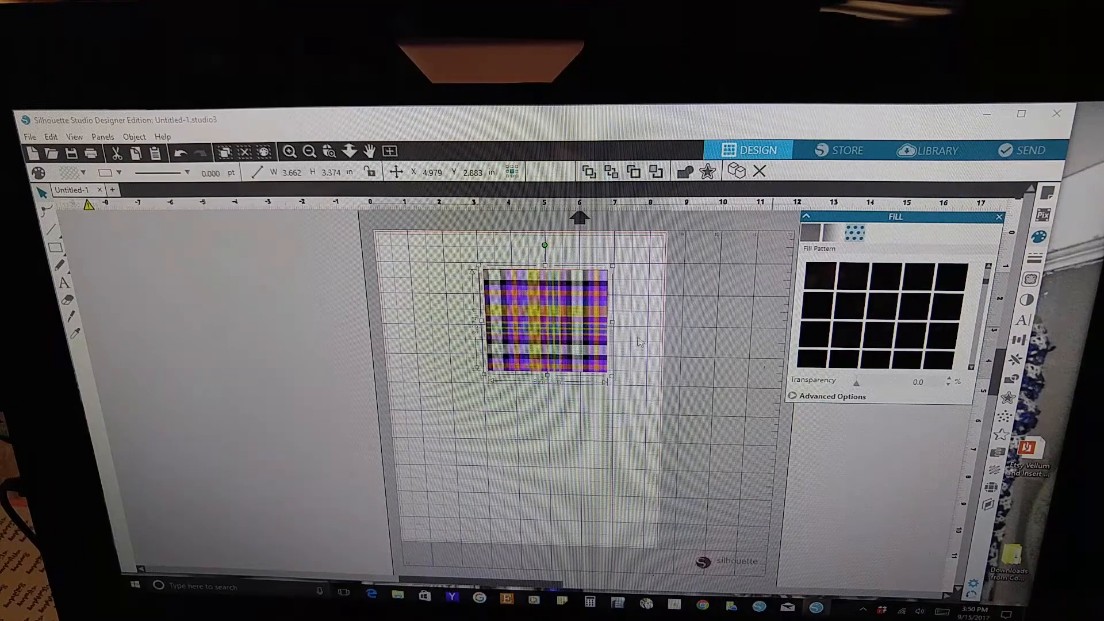
mouse_move(800, 278)
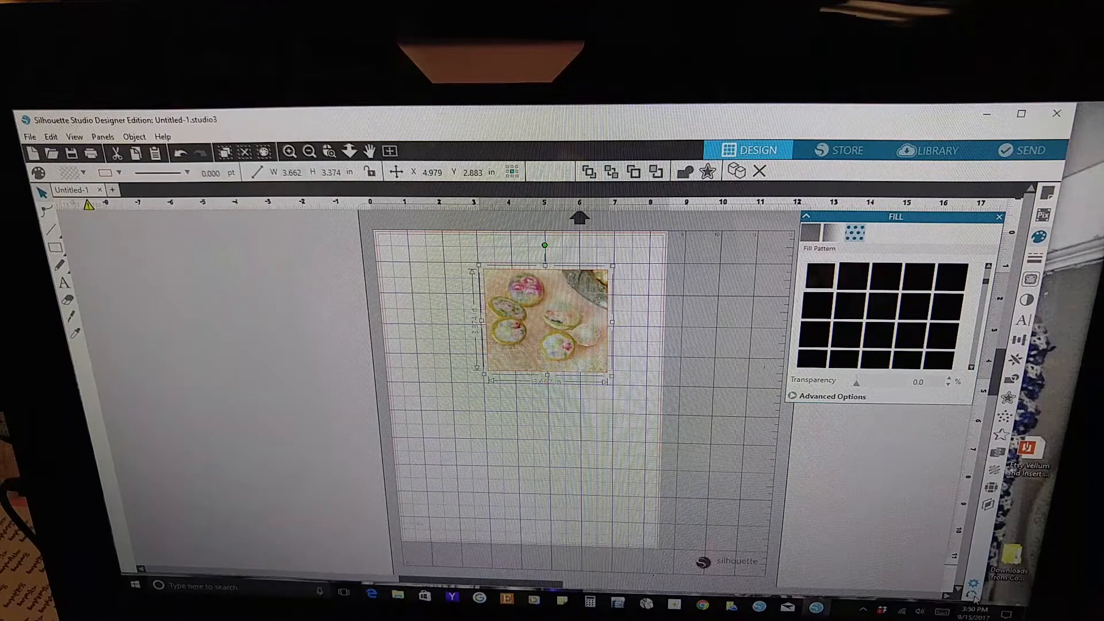
Apply the glass gem stones photo swatch to the rectangle
click(809, 232)
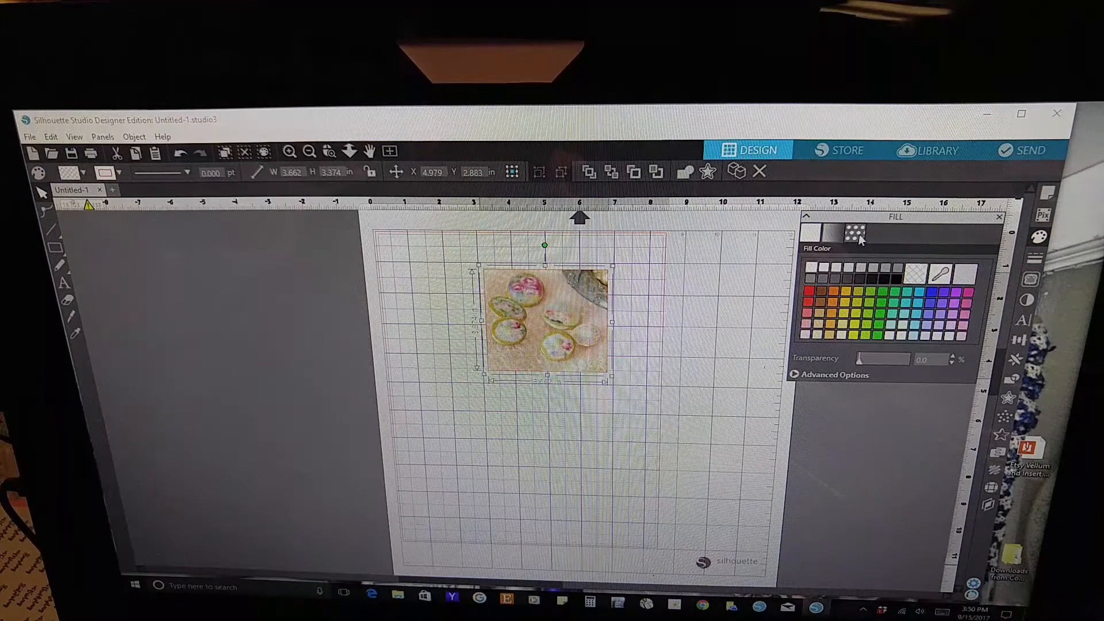
Return to the fill pattern choices and select the Rectangle tool
click(854, 232)
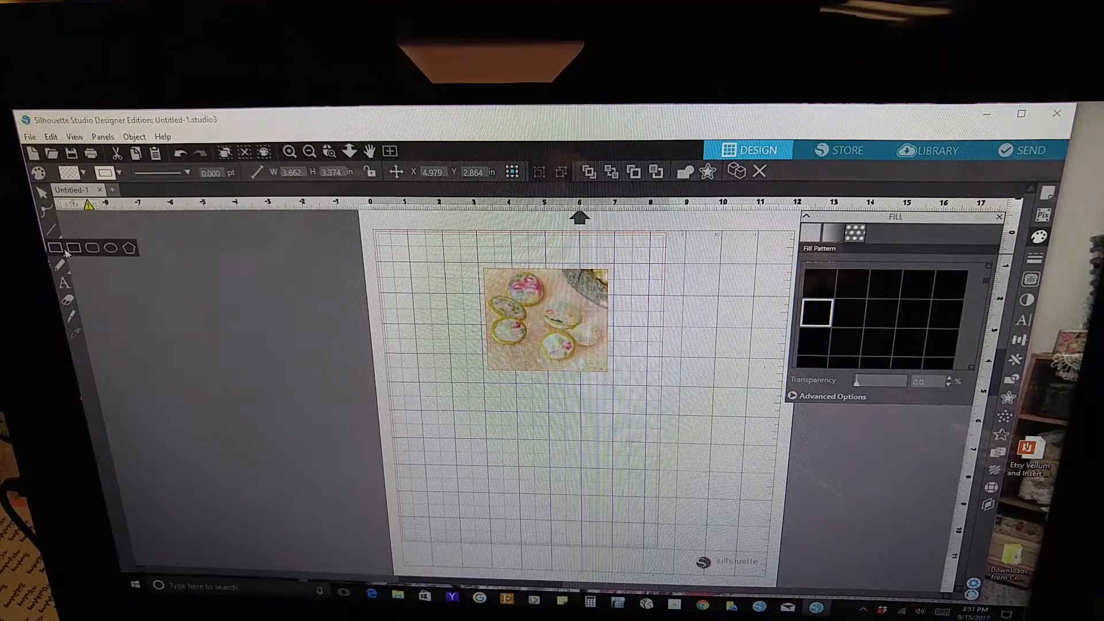
click(519, 401)
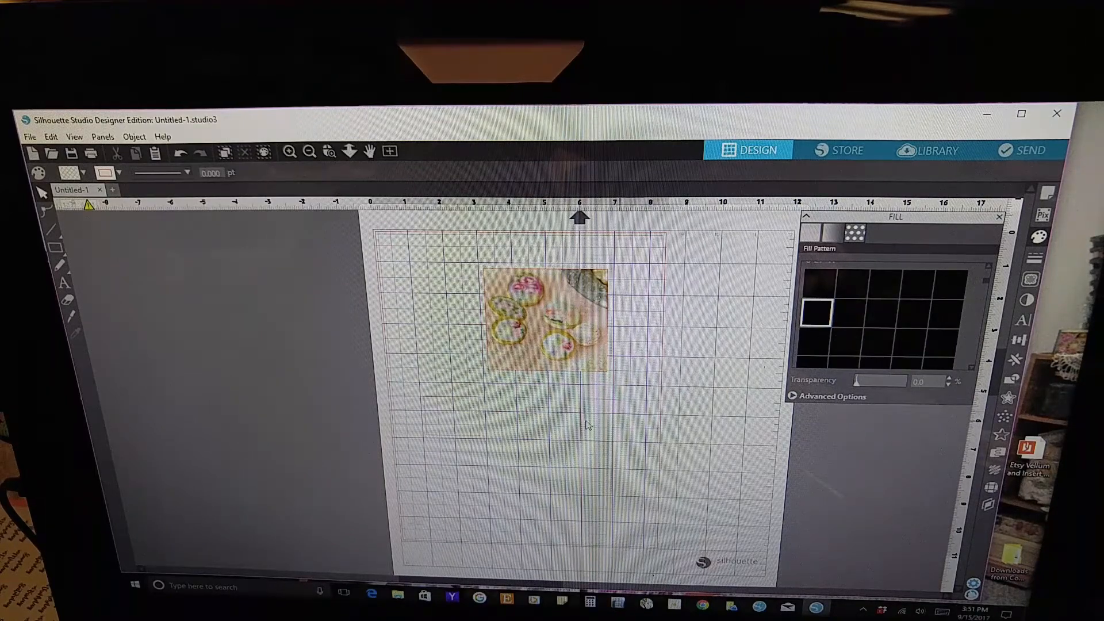
Draw two small rectangles below the large one and give each its own photo pattern fill
click(547, 317)
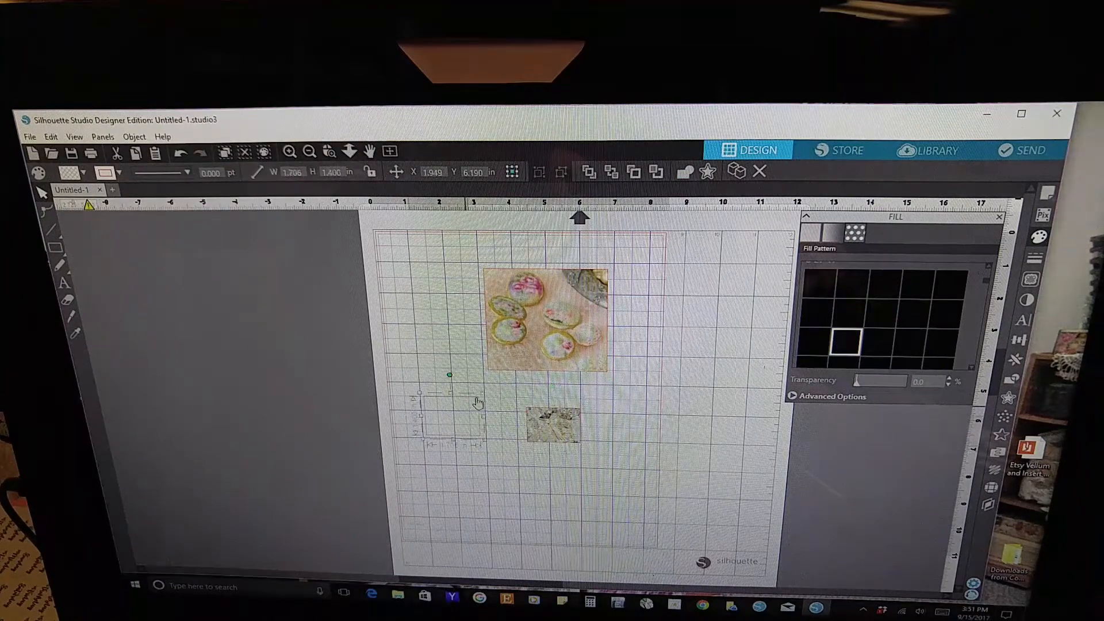
click(918, 282)
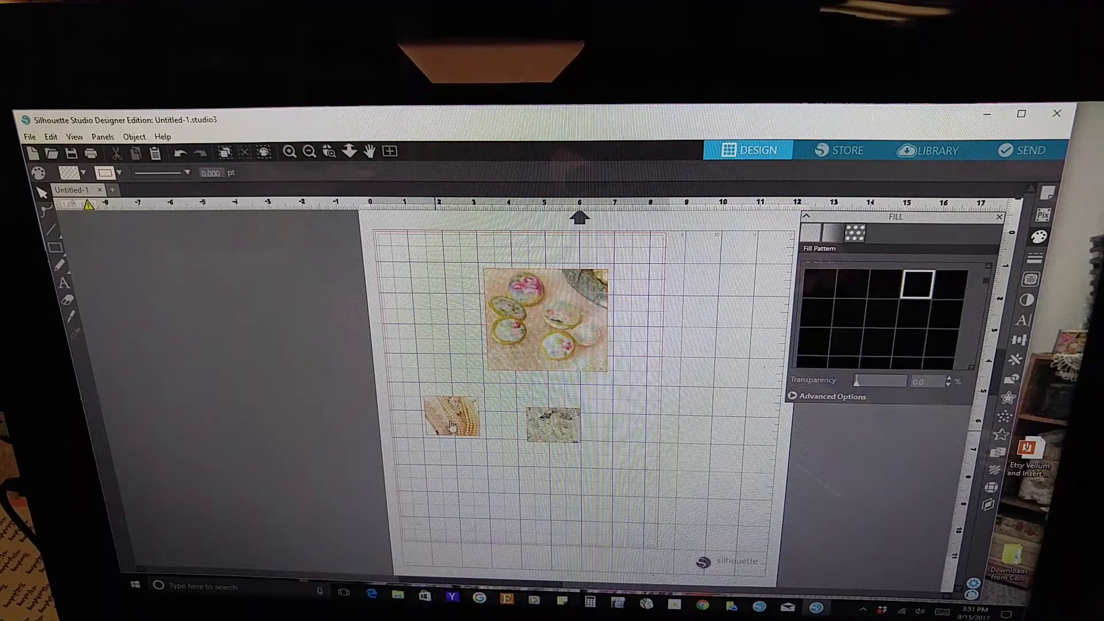
click(451, 414)
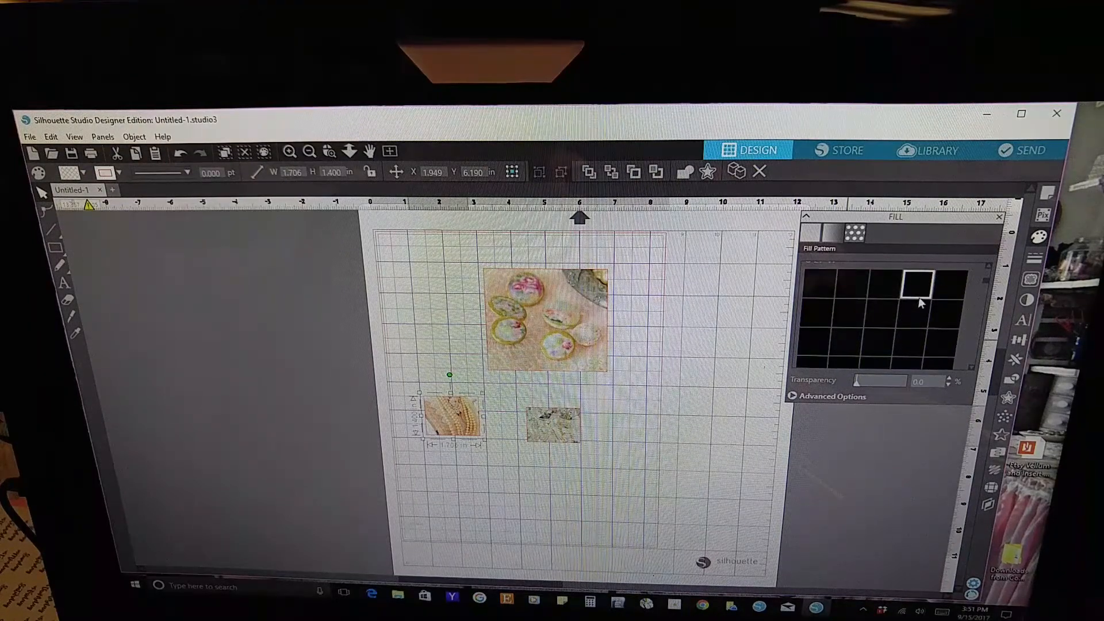
mouse_move(299, 342)
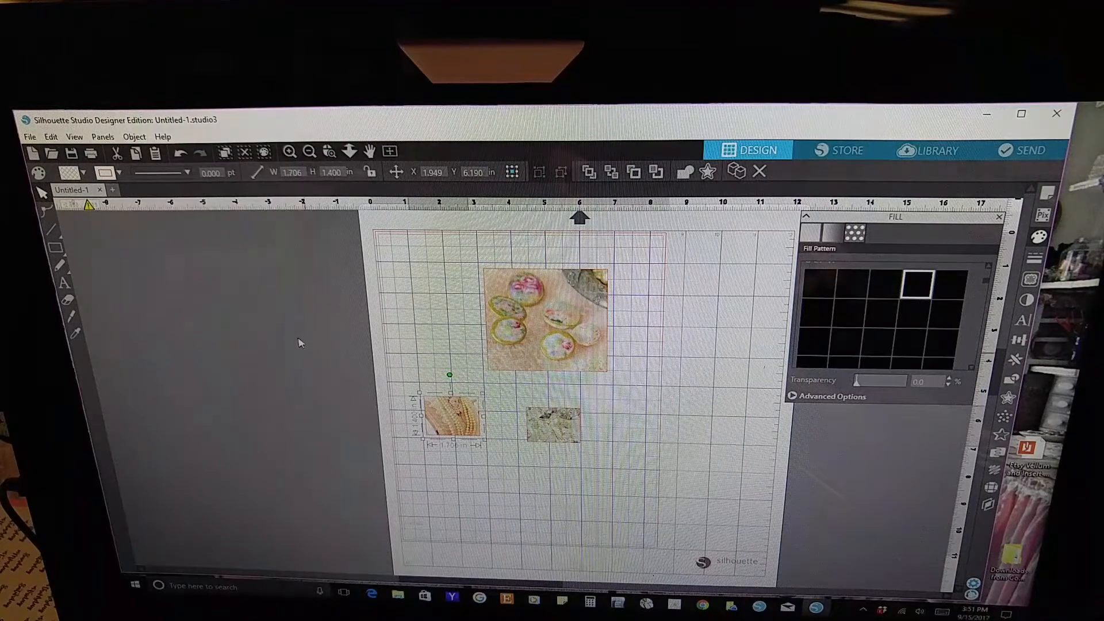